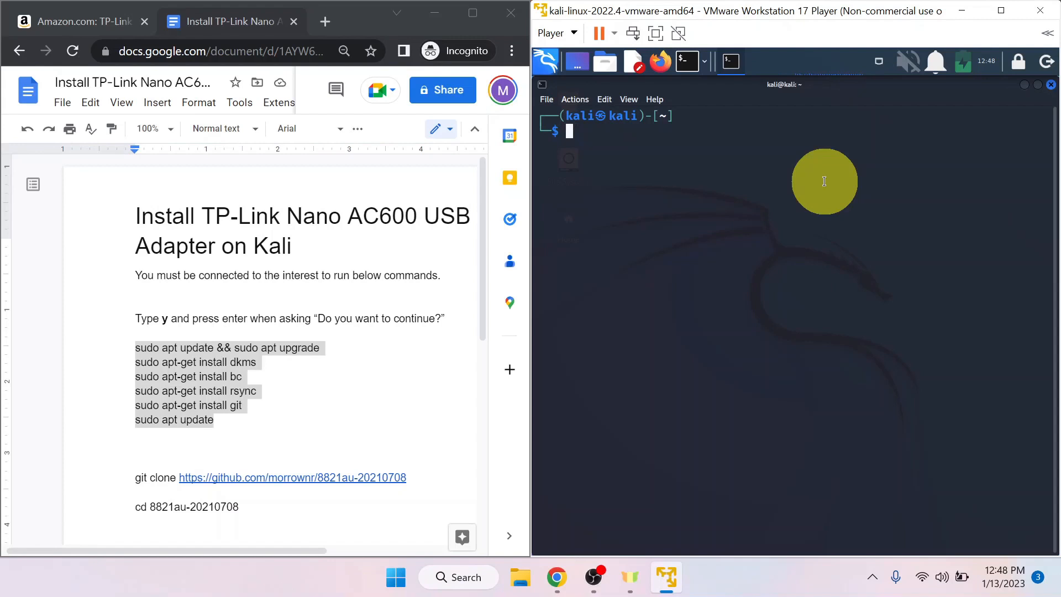
mouse_move(704, 196)
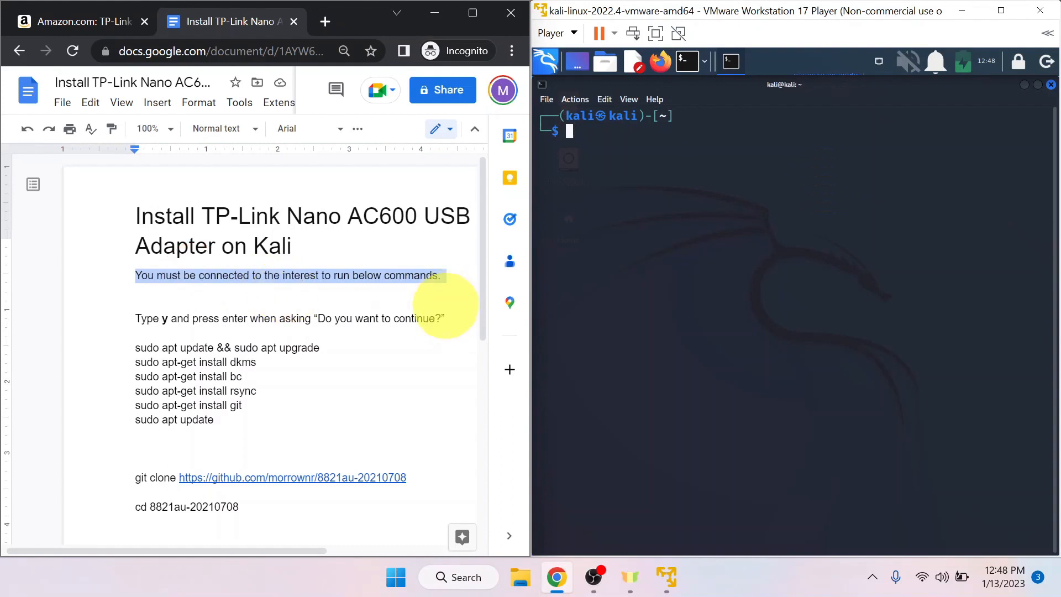
mouse_move(365, 308)
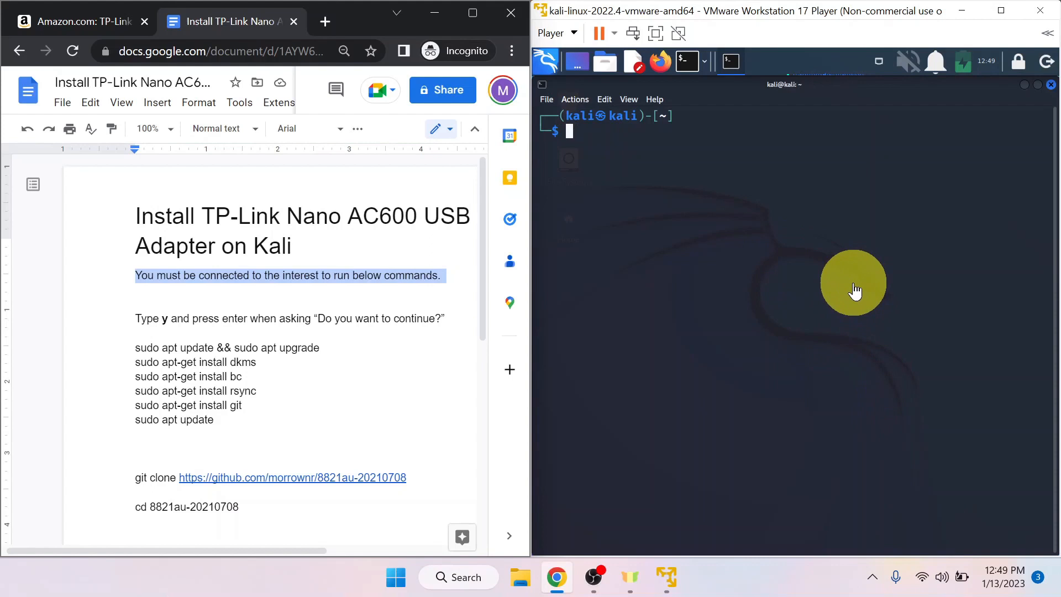
mouse_move(715, 149)
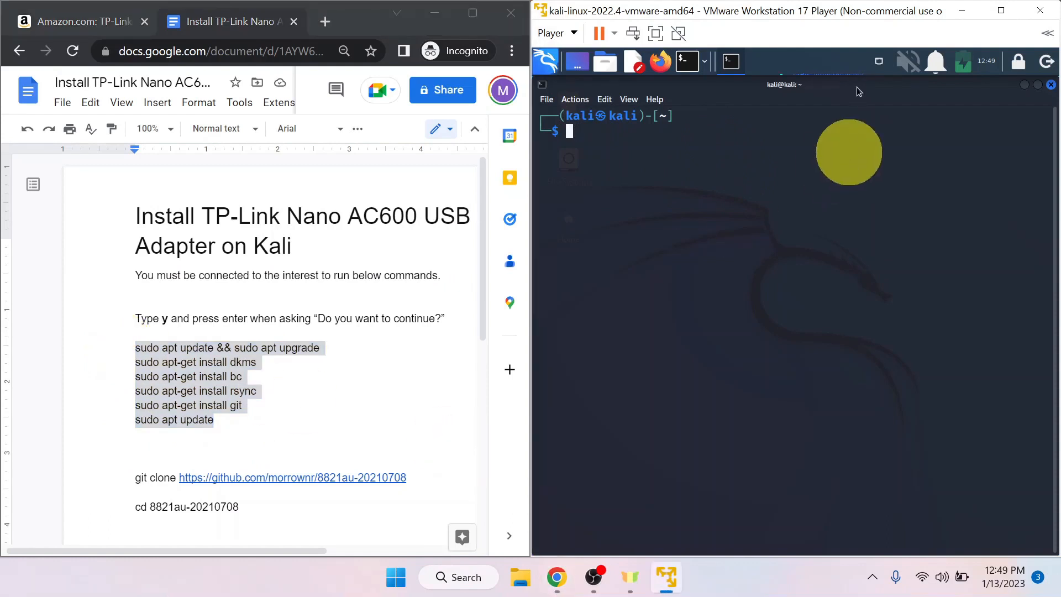
Run lsusb and highlight the Realtek RTL8811AU chipset of the TP-Link AC600 adapter
left_click(879, 62)
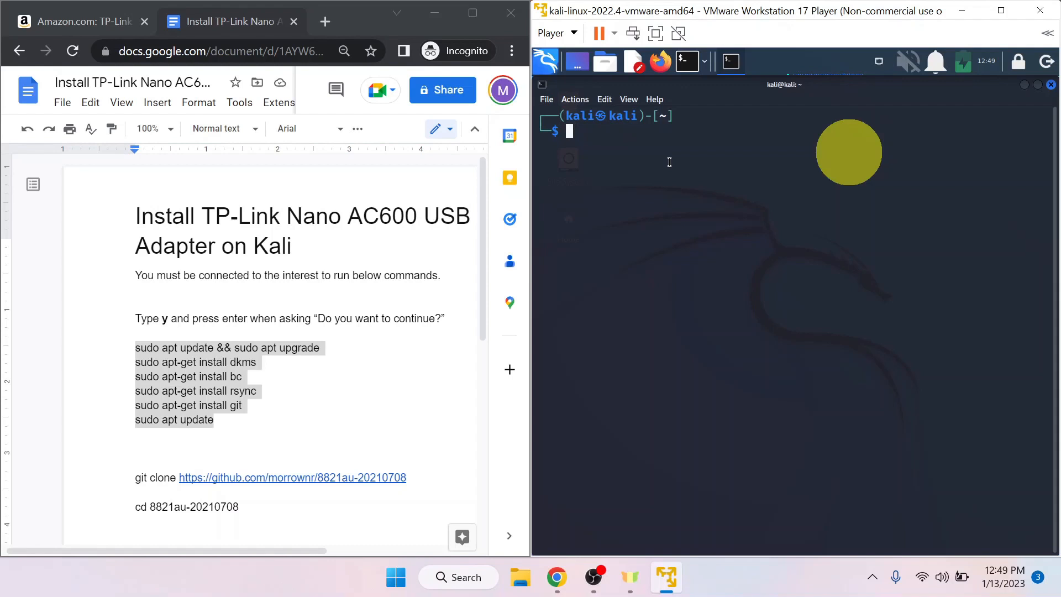
type("lsusb")
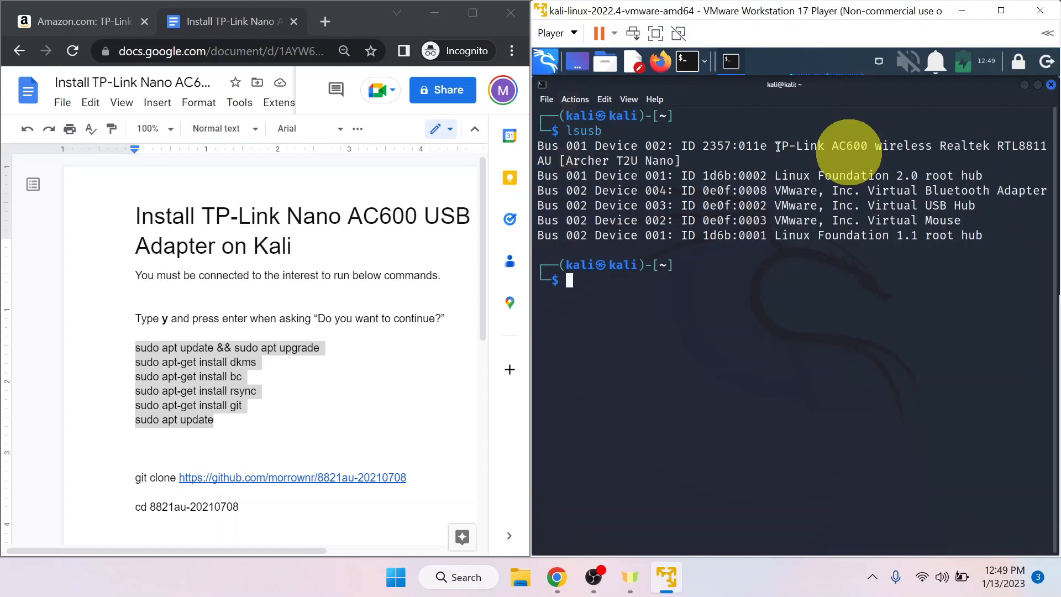
left_click_drag(774, 146, 1016, 142)
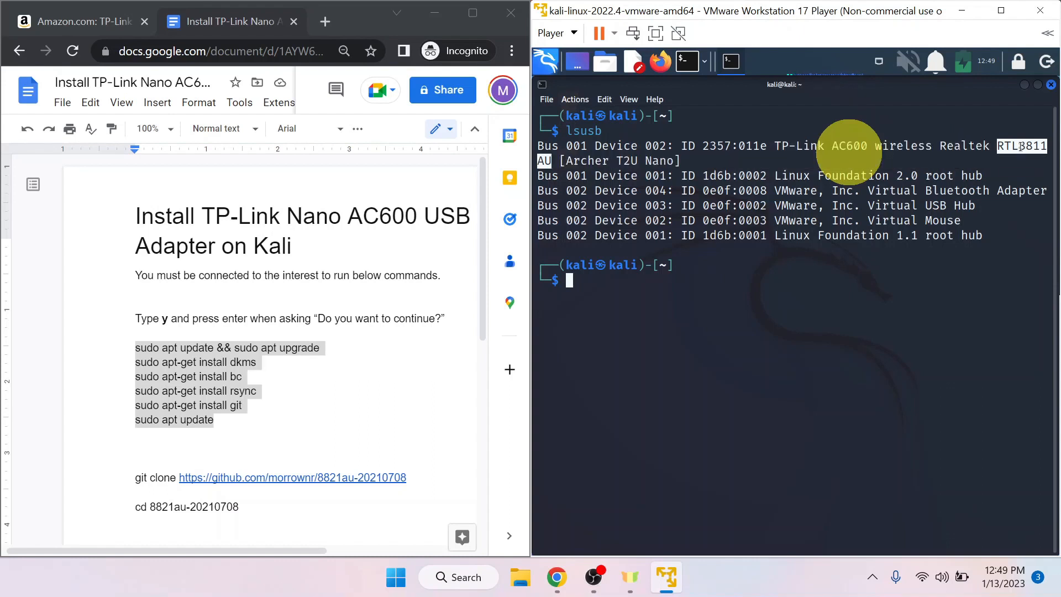
mouse_move(784, 297)
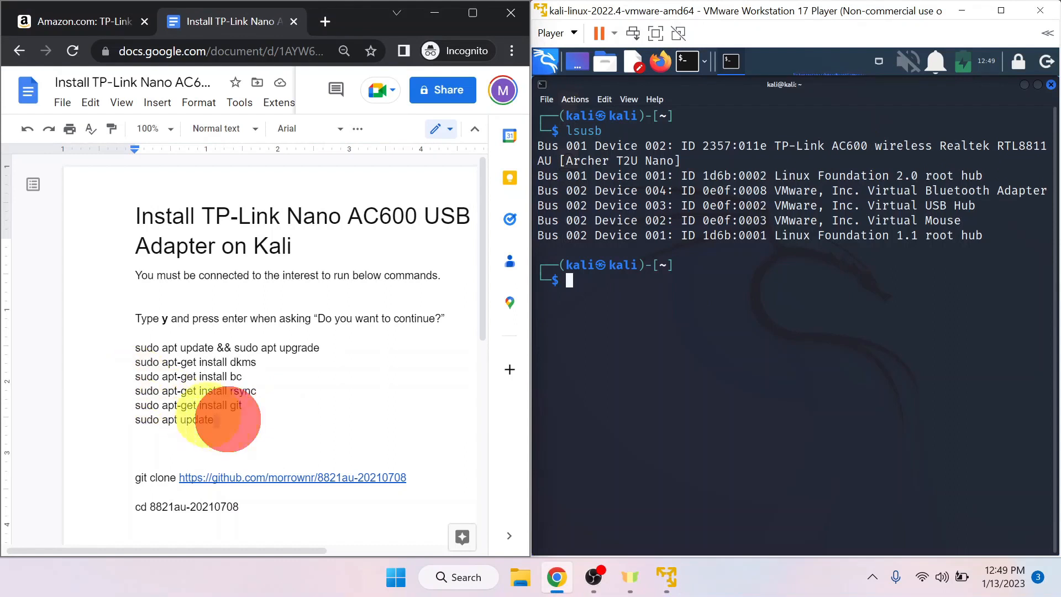
Paste the guide's apt update and dkms, bc, rsync, git install commands into the terminal
left_click_drag(136, 347, 242, 420)
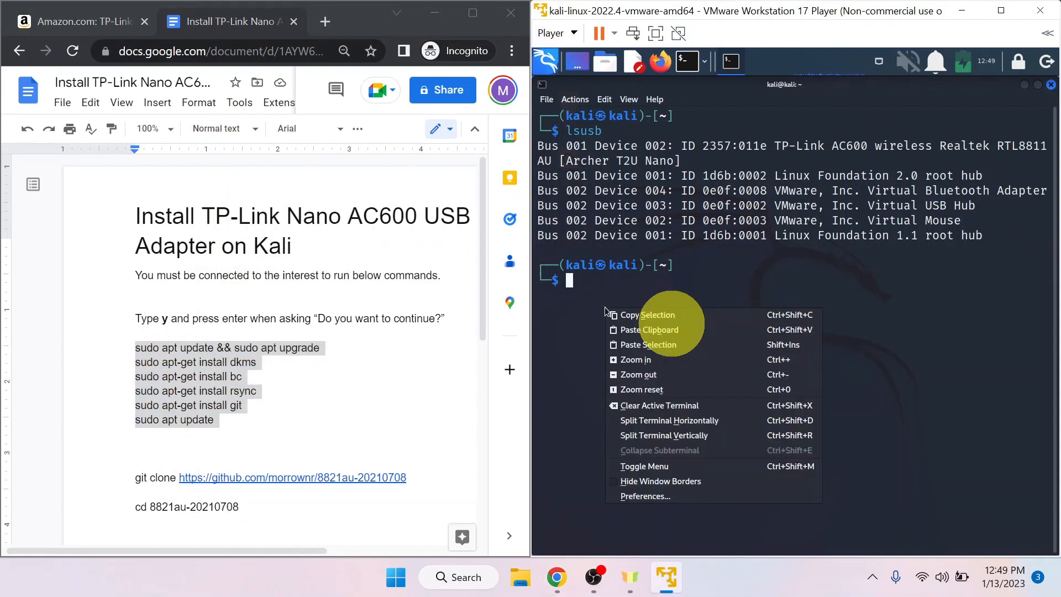
left_click(648, 330)
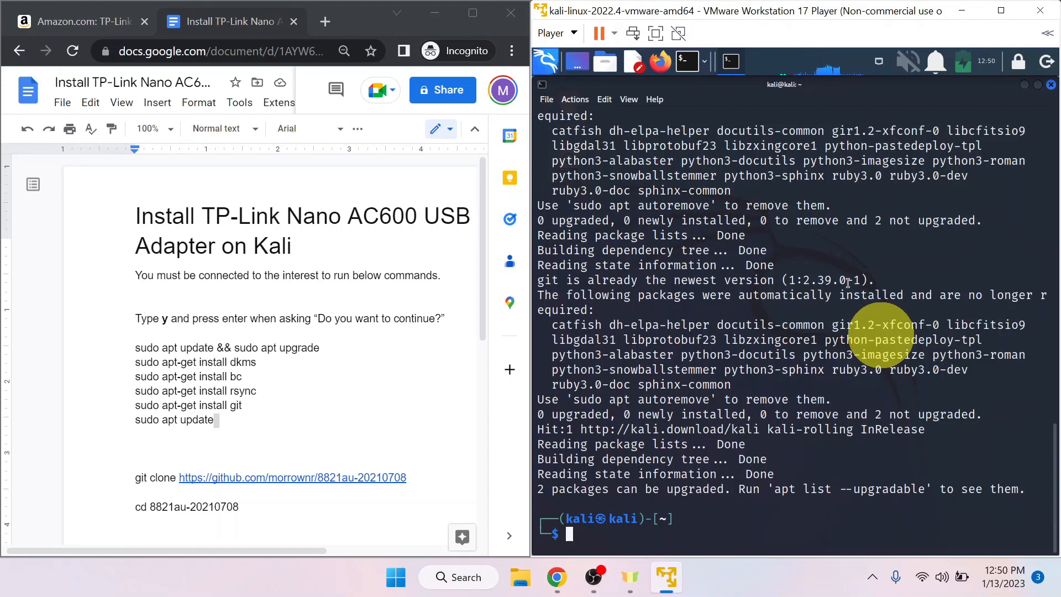
mouse_move(878, 61)
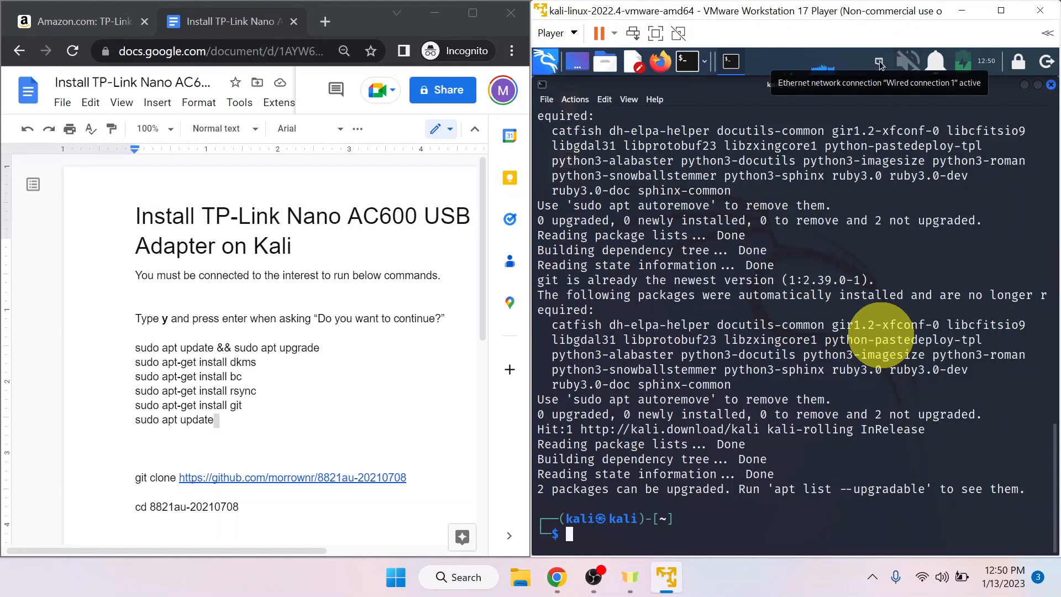
left_click(880, 61)
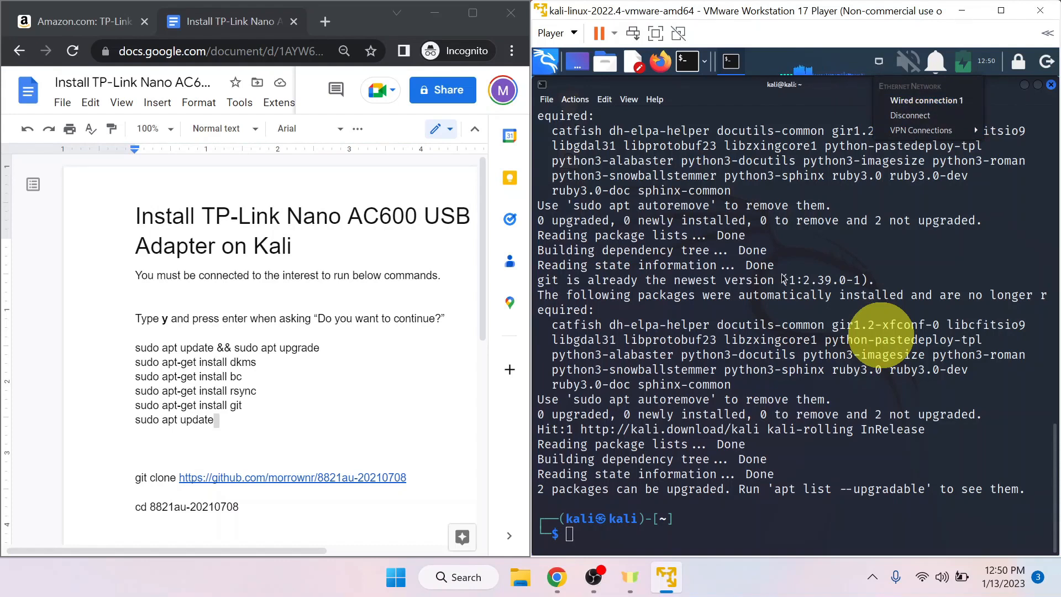
scroll("down", 3)
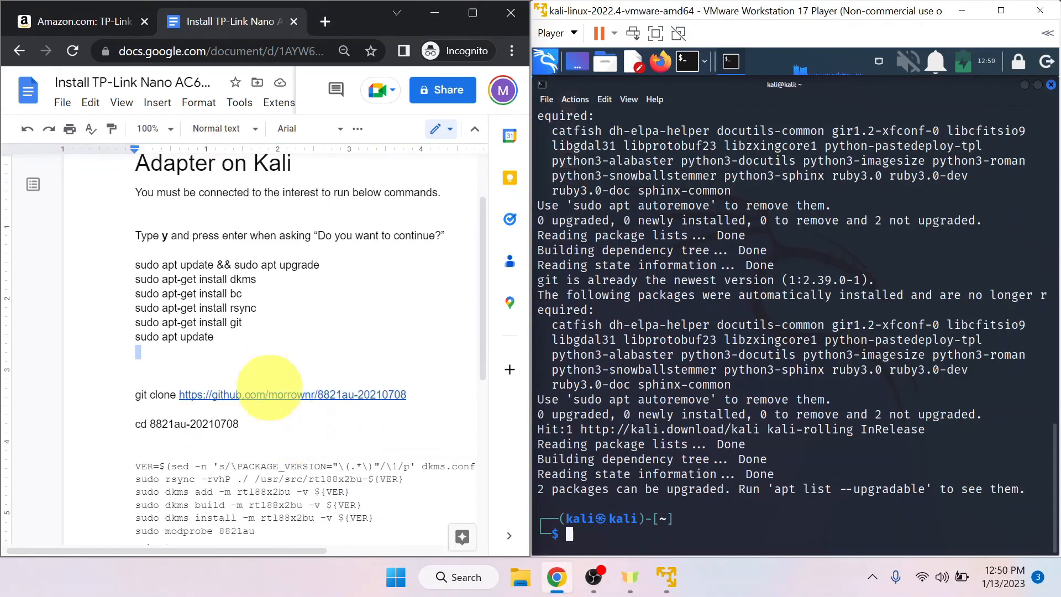
left_click_drag(135, 265, 214, 337)
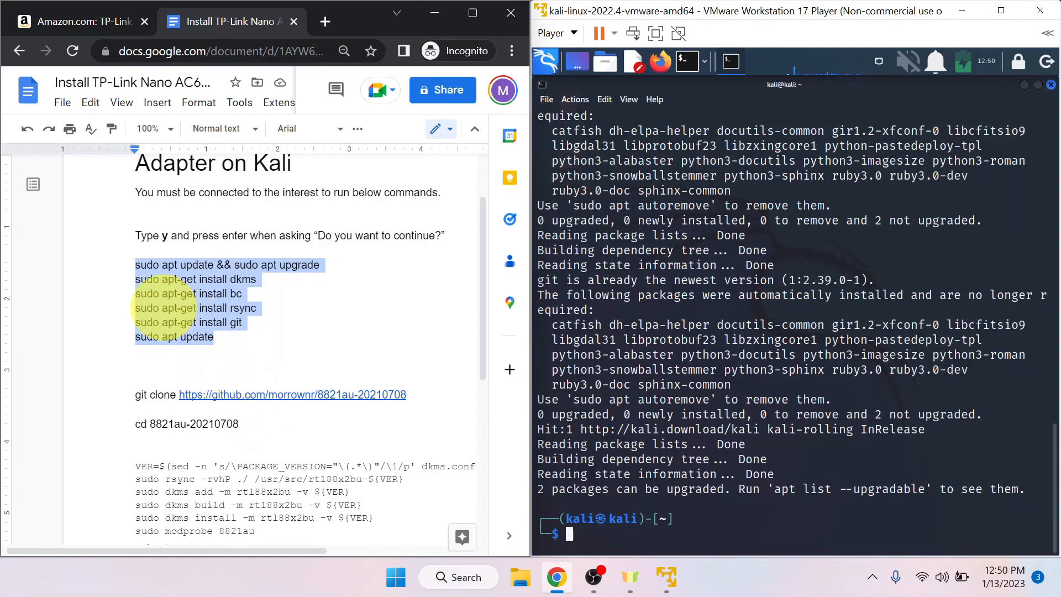
scroll("down", 3)
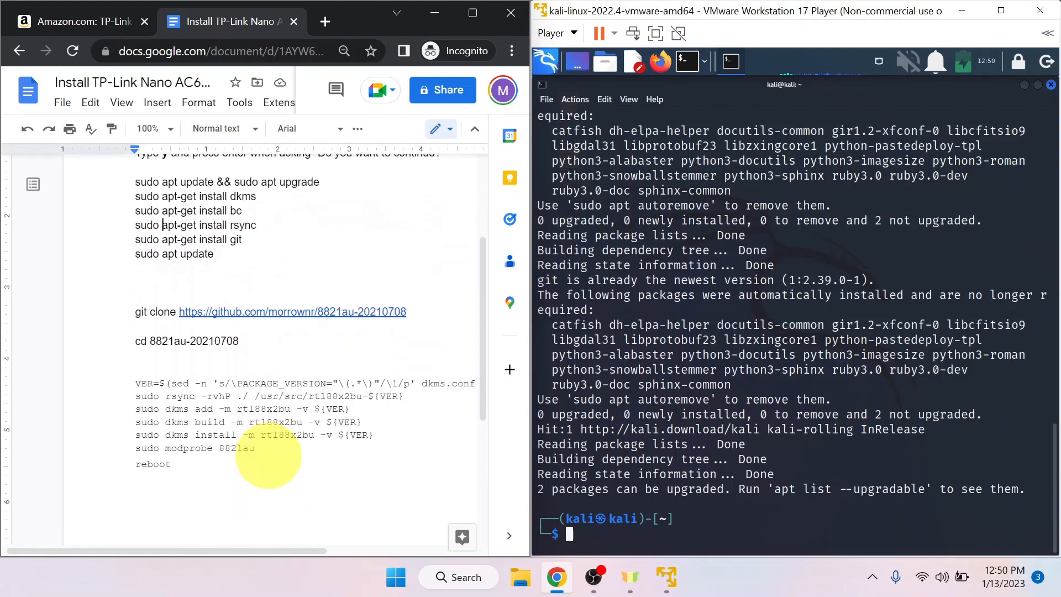
Clear the screen, cd into Downloads, and paste the git clone command for 8821au-20210708
type("clear")
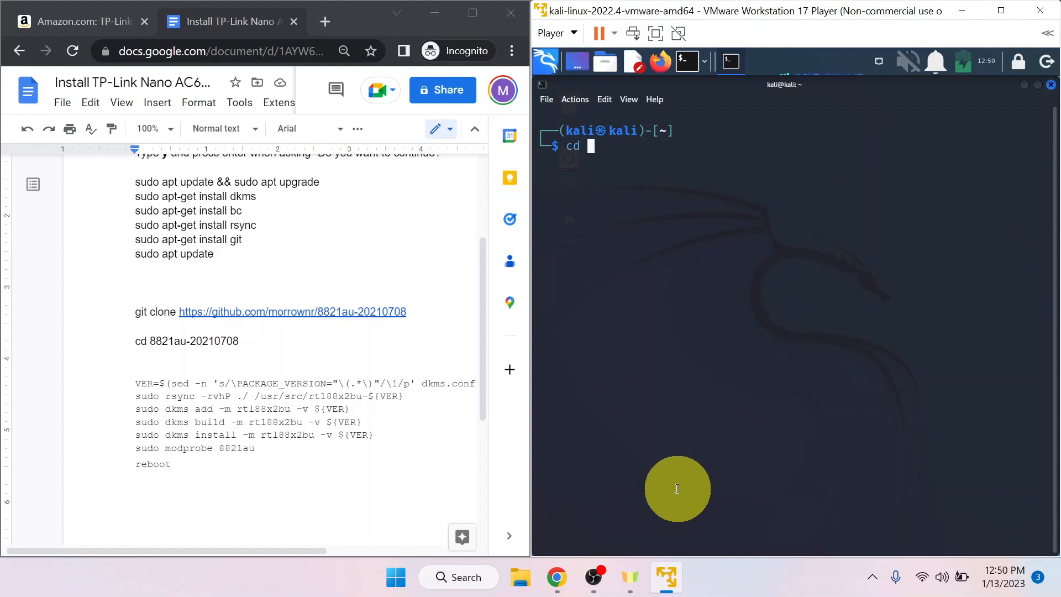
type("Downloads")
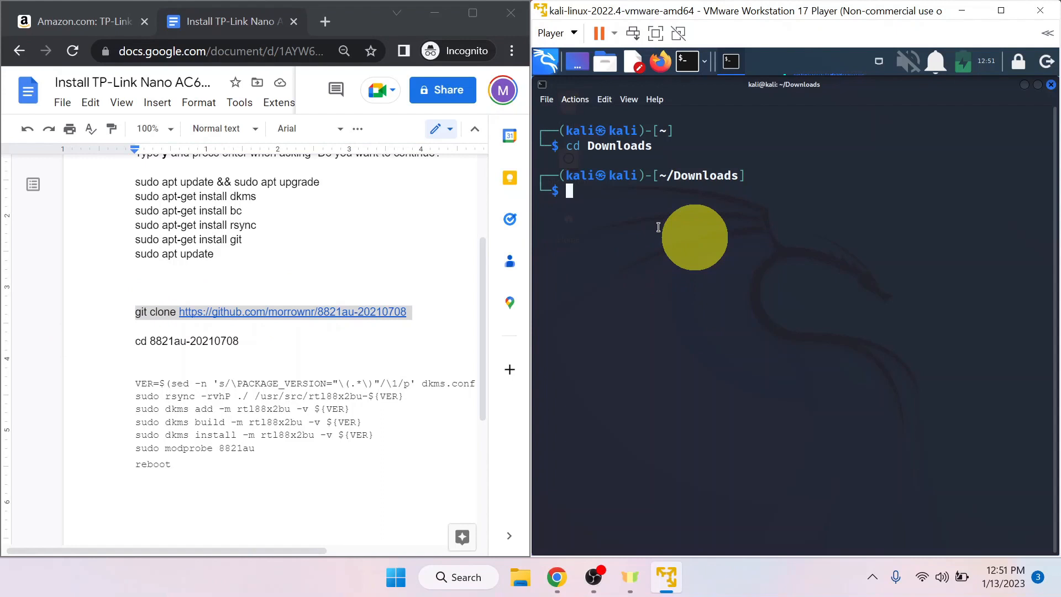
right_click(697, 233)
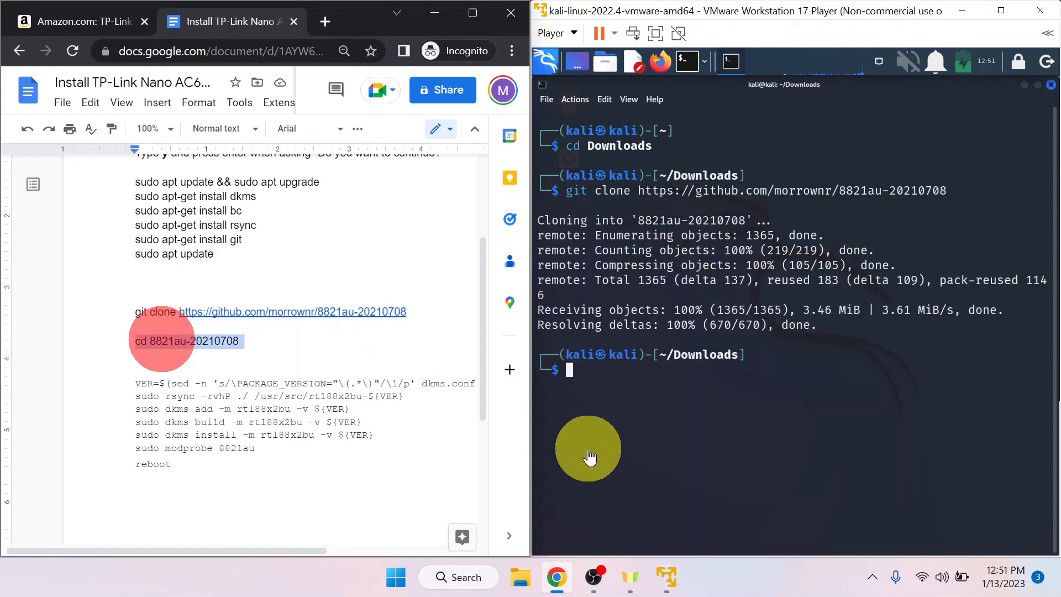
Enter the 8821au-20210708 folder to run the VER, rsync and dkms add commands
type("cd 8821au-20210708")
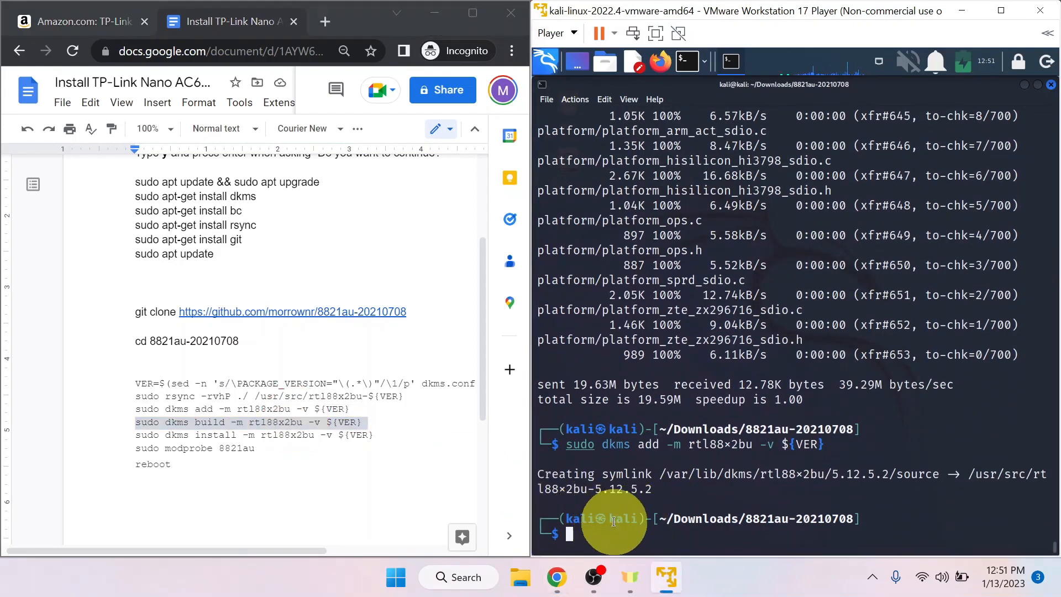
Run sudo dkms build for rtl88x2bu ${VER}, then install it, scrolling through the output
type("sudo dkms build -m rtl88x2bu -v ${VER}")
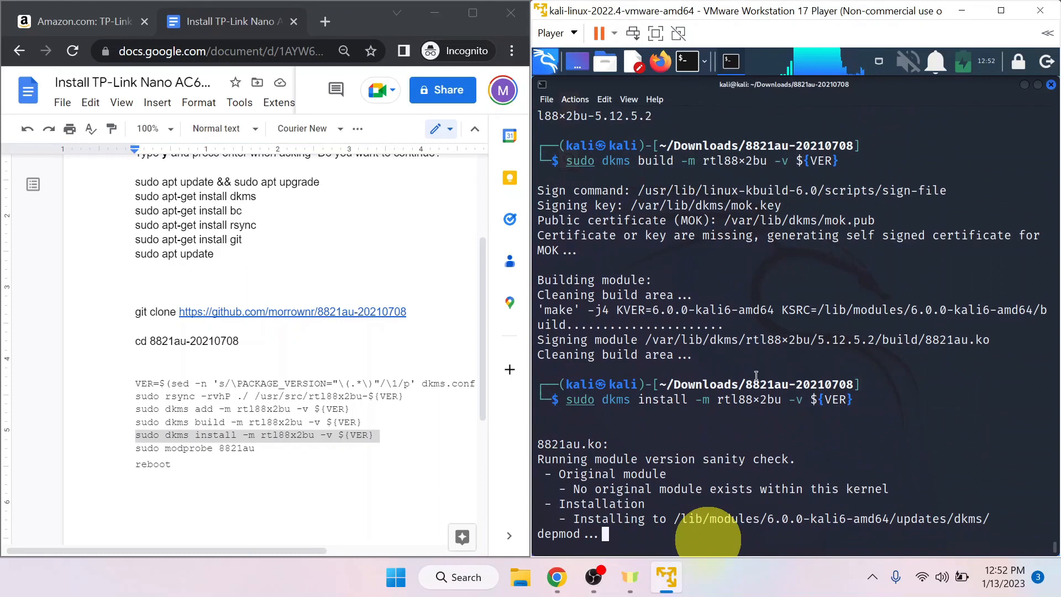
scroll("down", 3)
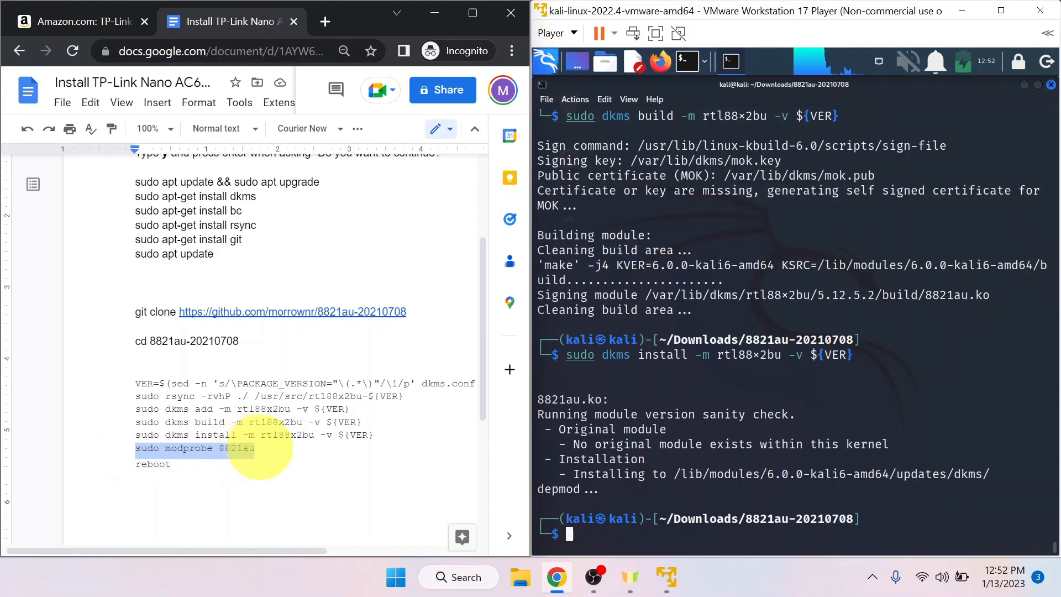
Paste and run sudo modprobe 8821au in the terminal
right_click(637, 515)
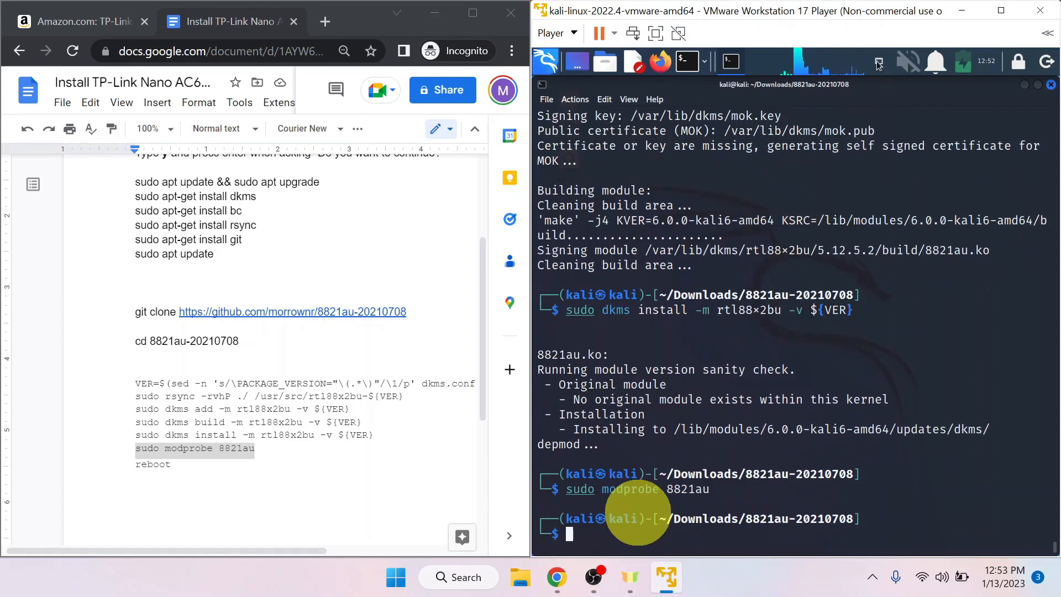
left_click(880, 61)
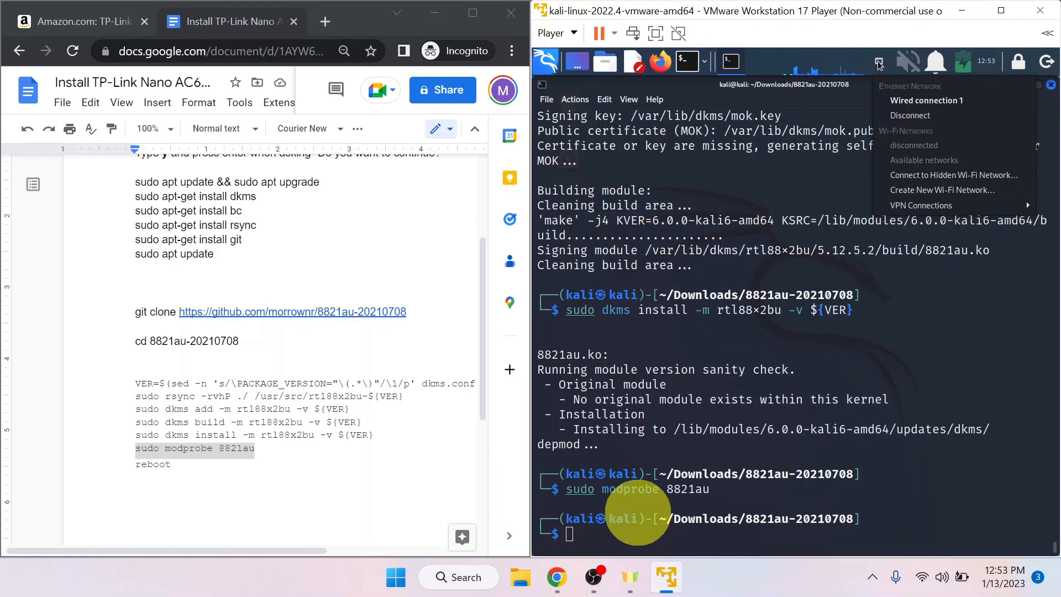
mouse_move(924, 160)
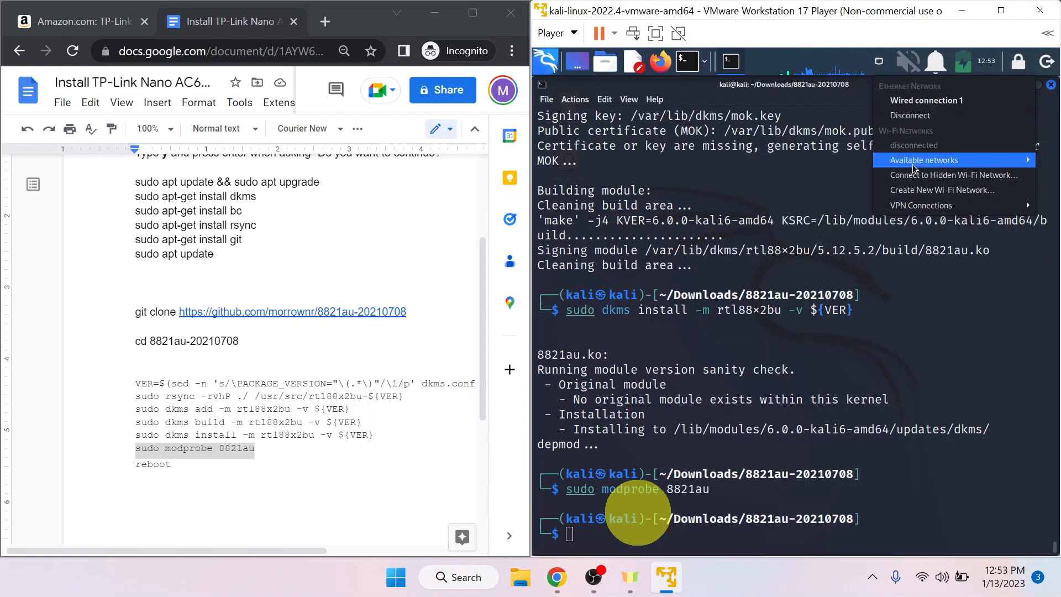
left_click(925, 160)
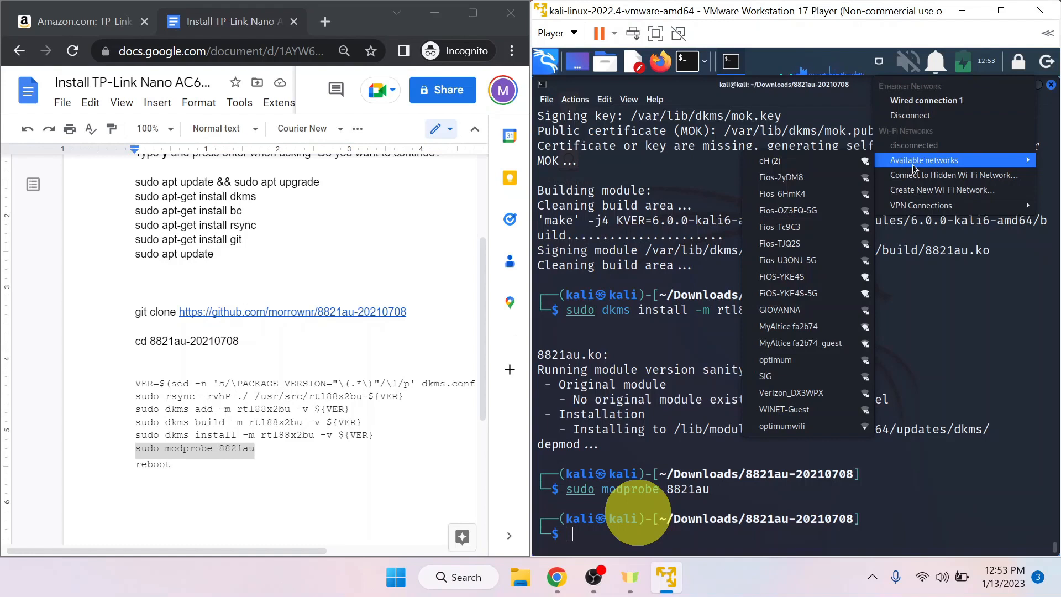
mouse_move(780, 244)
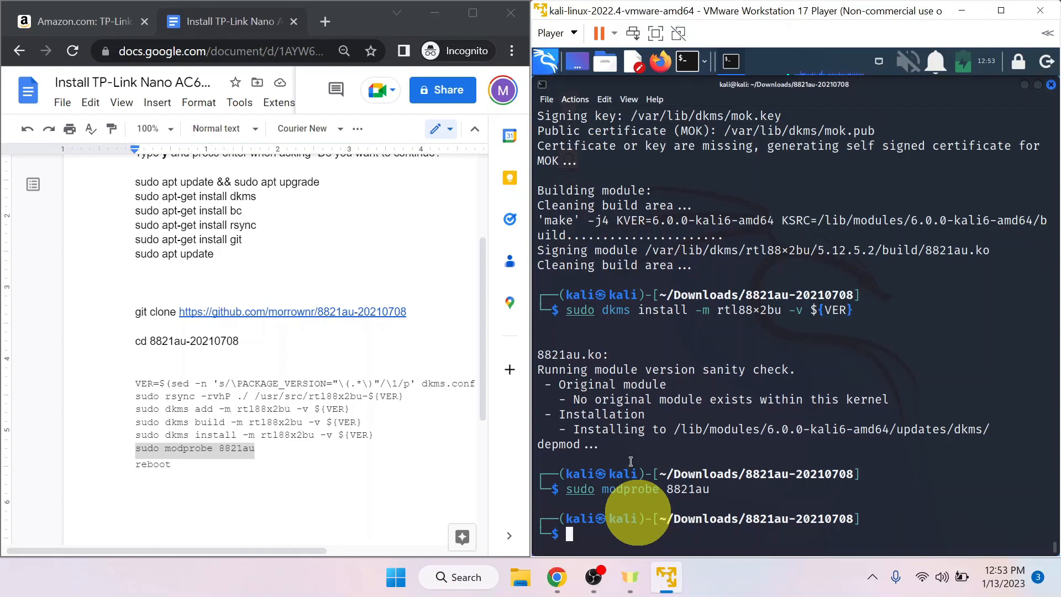
mouse_move(661, 453)
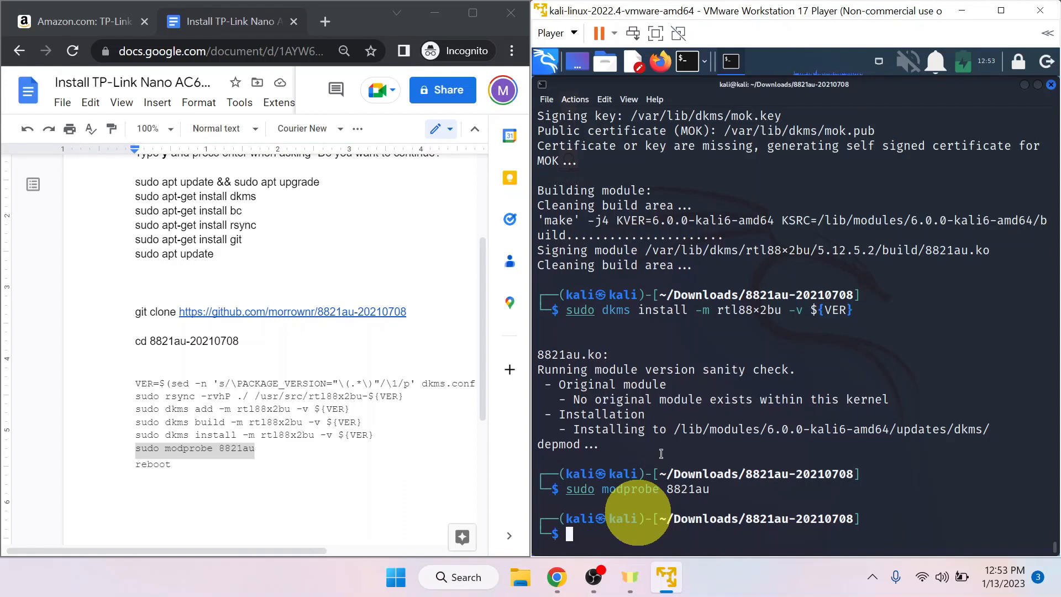